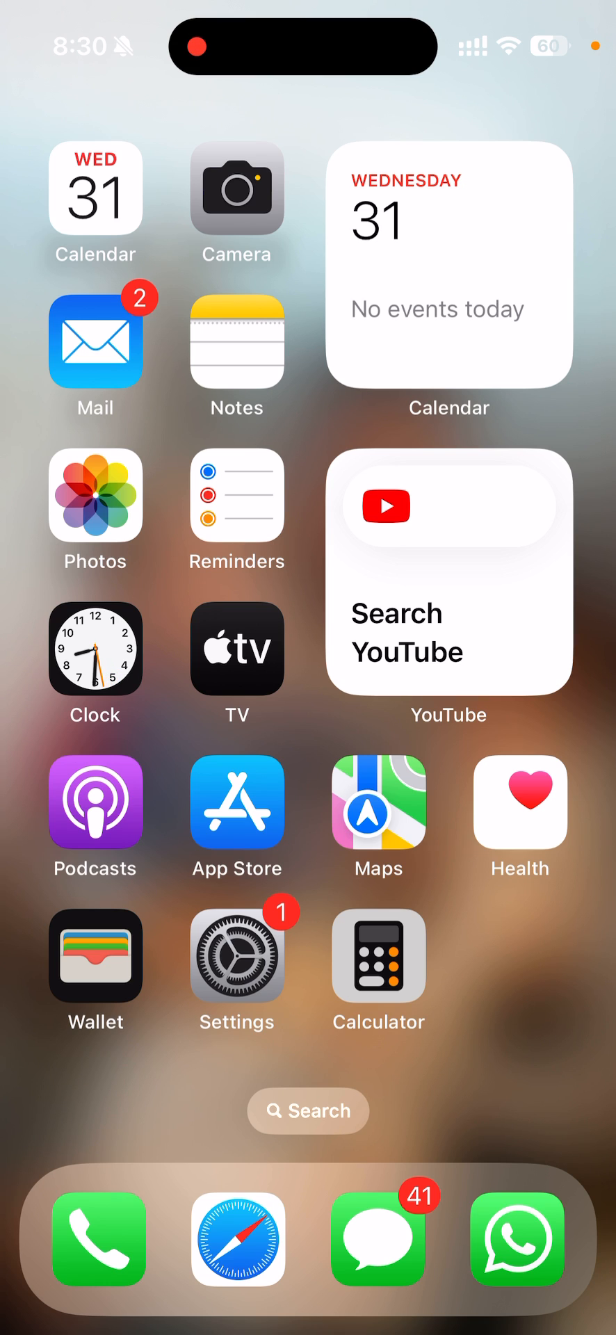
# Step: Open Settings, go into Accessibility, and reach the Touch options
pyautogui.click(237, 956)
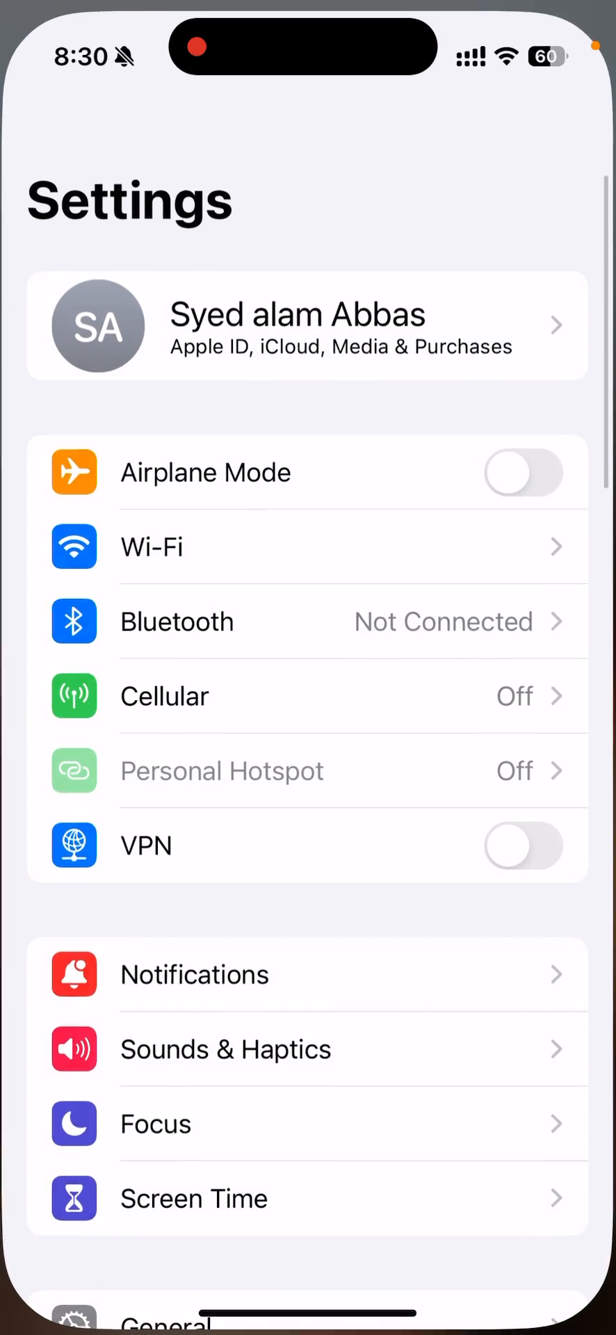
pyautogui.scroll(-3)
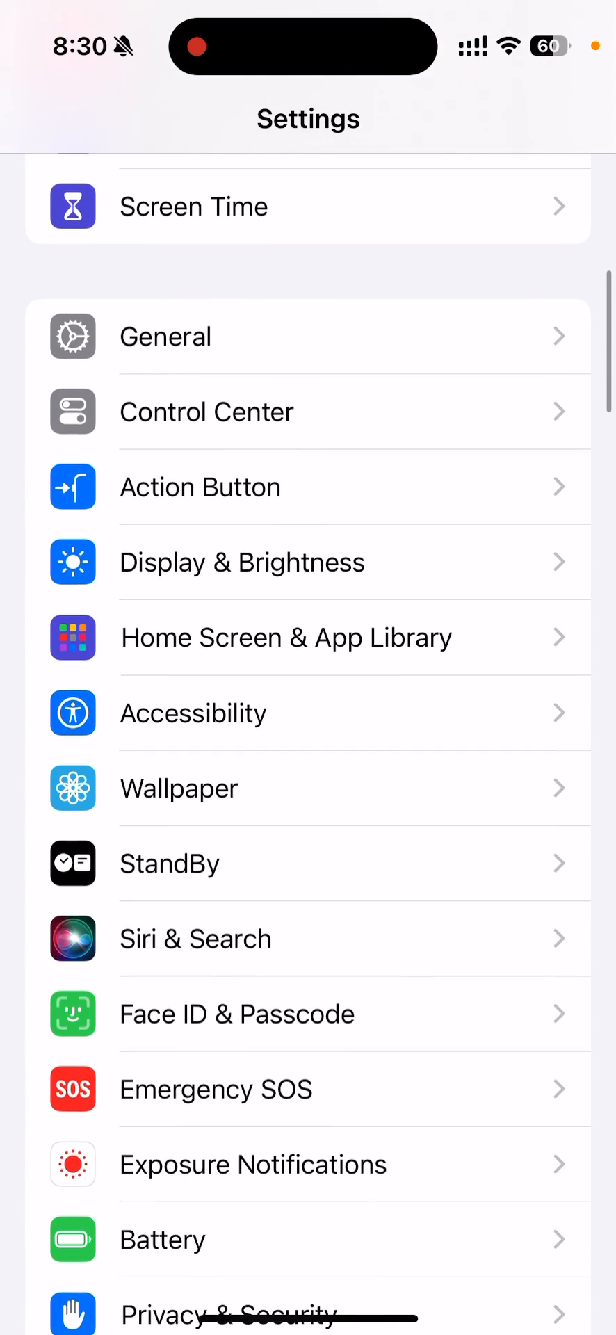
pyautogui.click(308, 713)
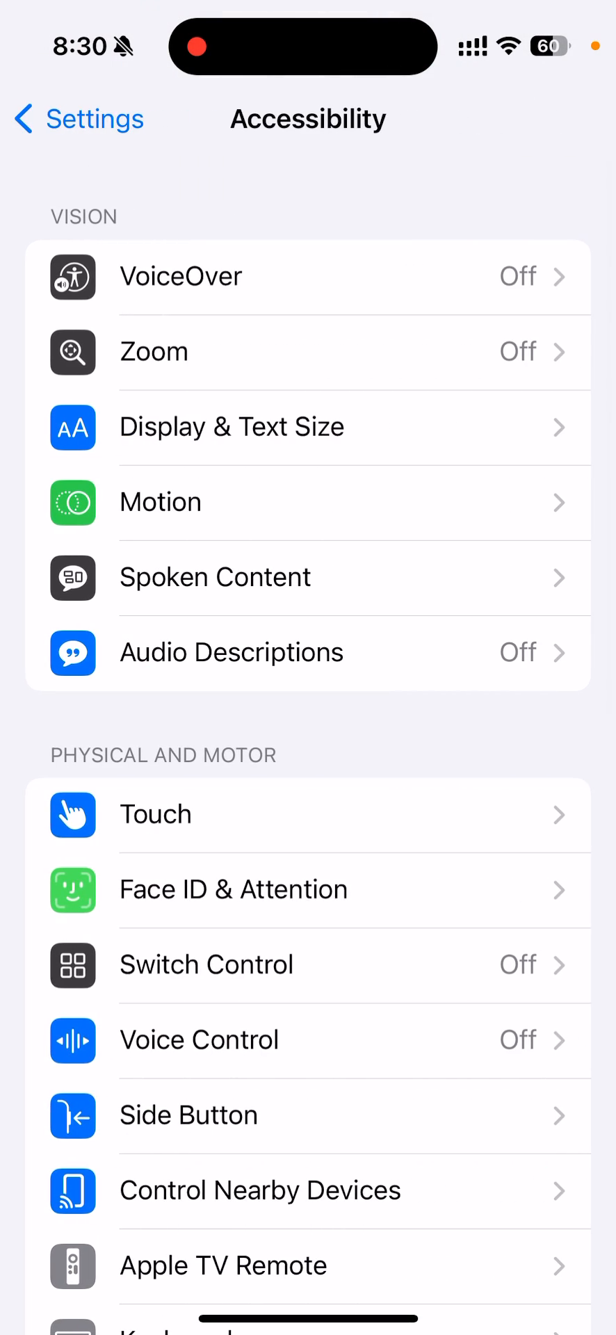
pyautogui.scroll(-3)
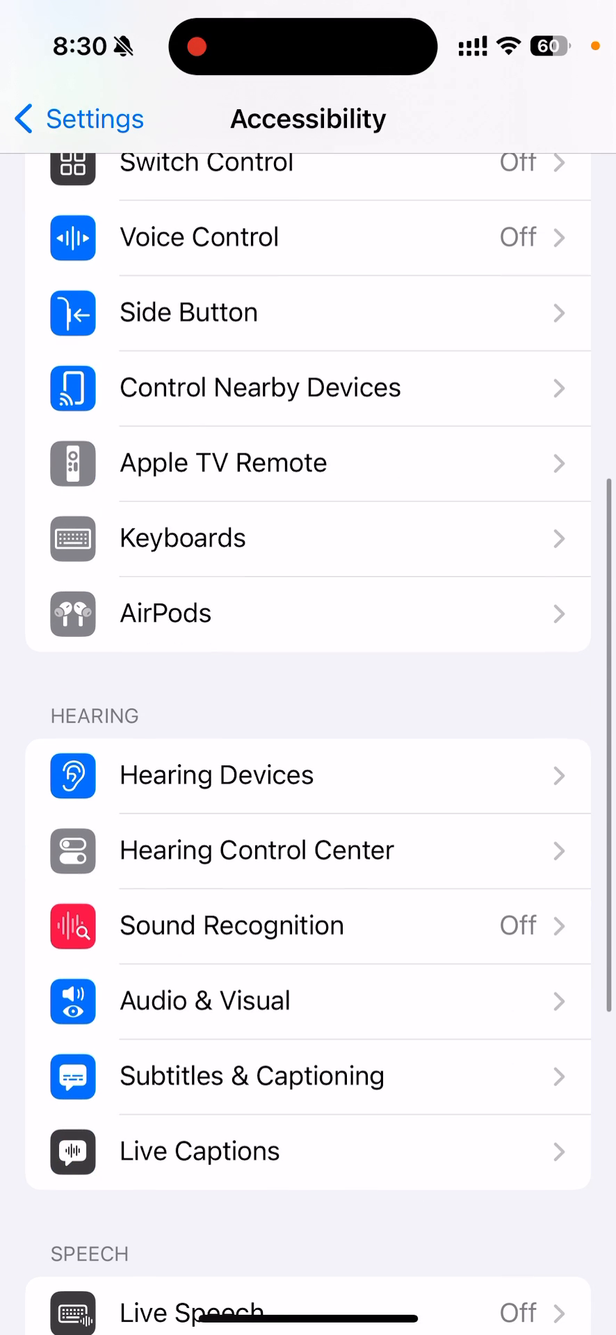
pyautogui.scroll(-3)
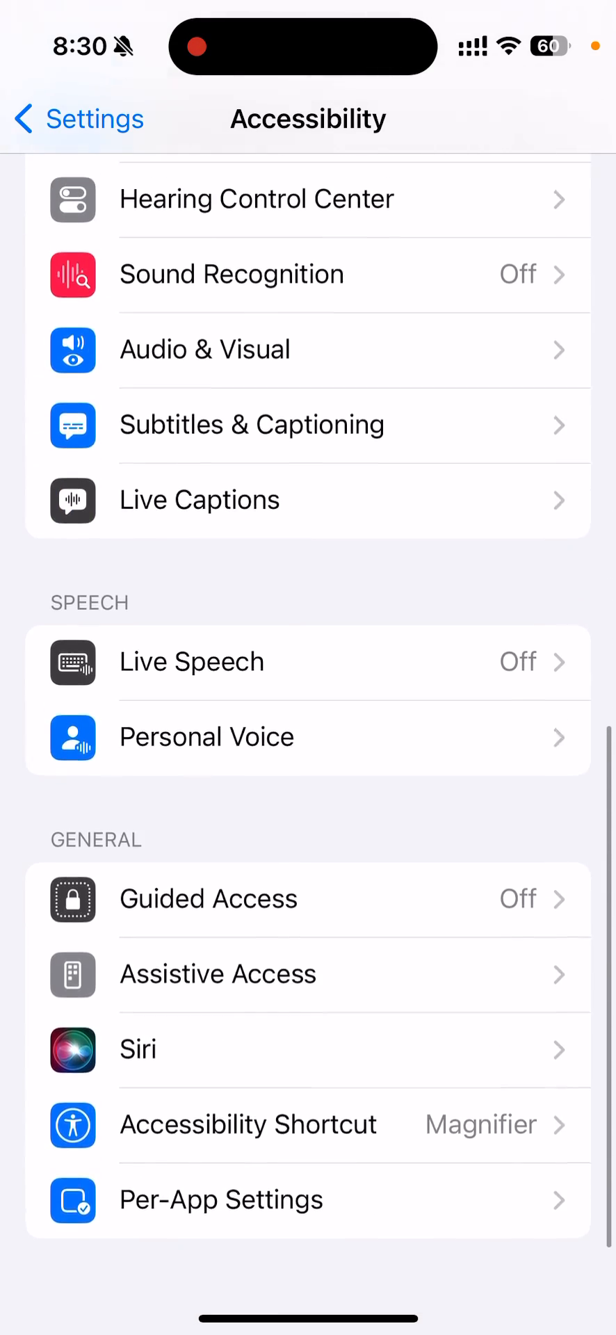
pyautogui.scroll(3)
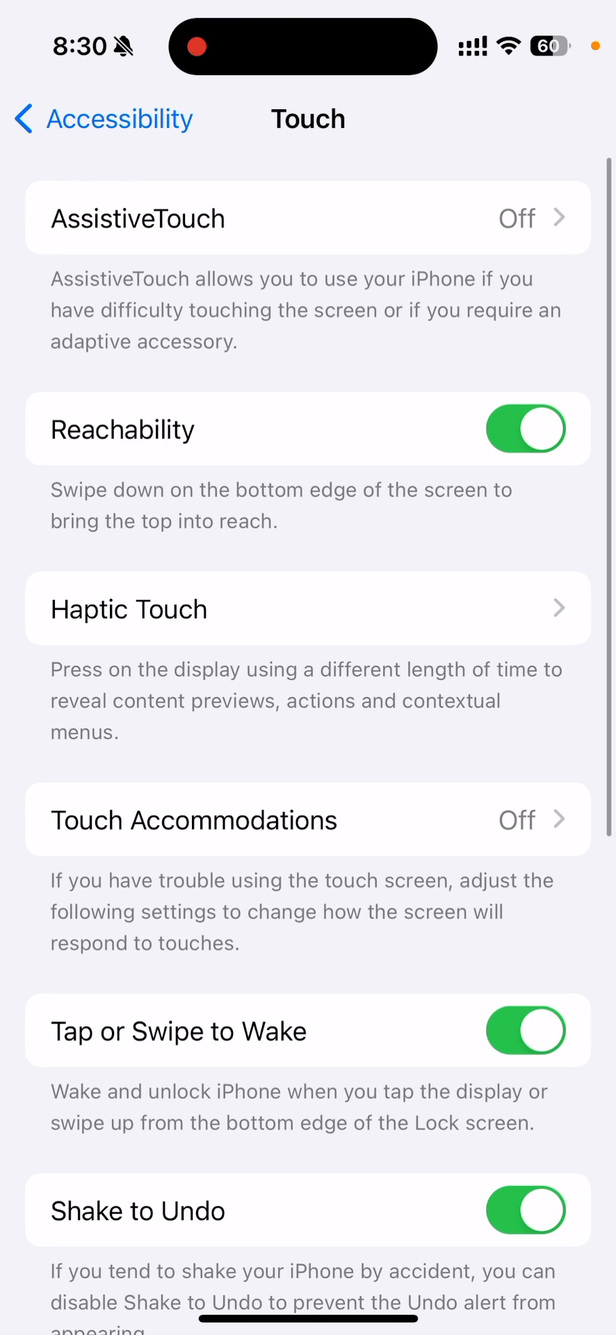
# Step: Open Back Tap and assign Camera to Double Tap
pyautogui.click(94, 118)
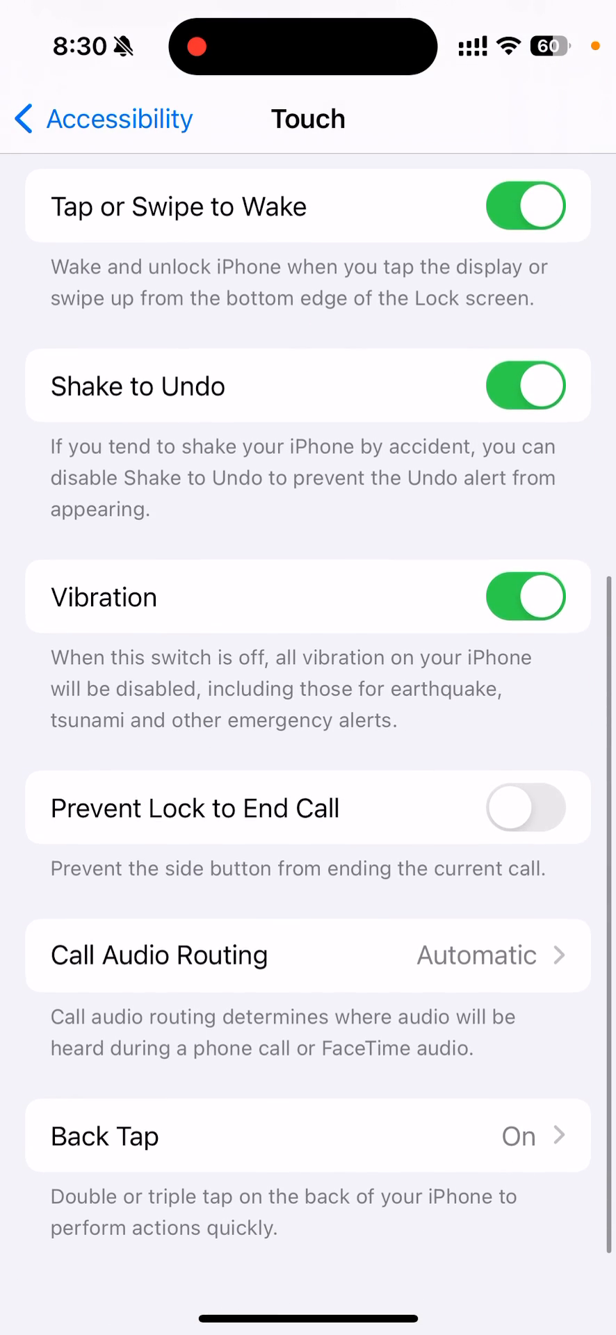
pyautogui.click(308, 1135)
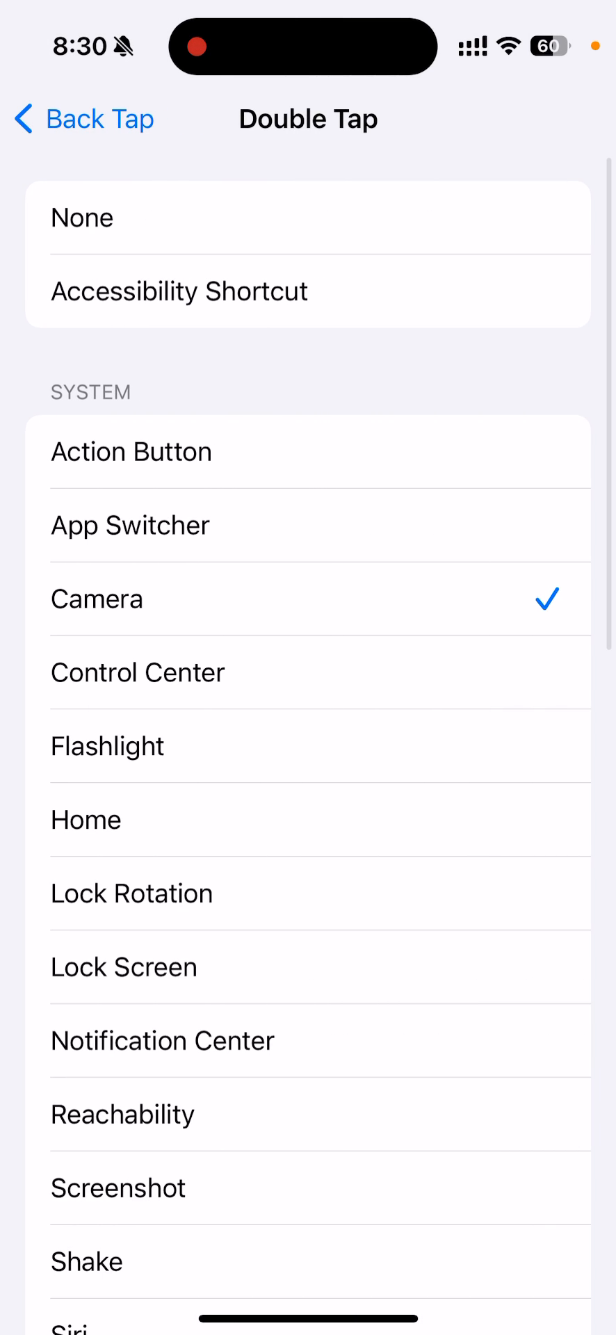
# Step: Return to Back Tap and assign Control Center to Triple Tap
pyautogui.scroll(-3)
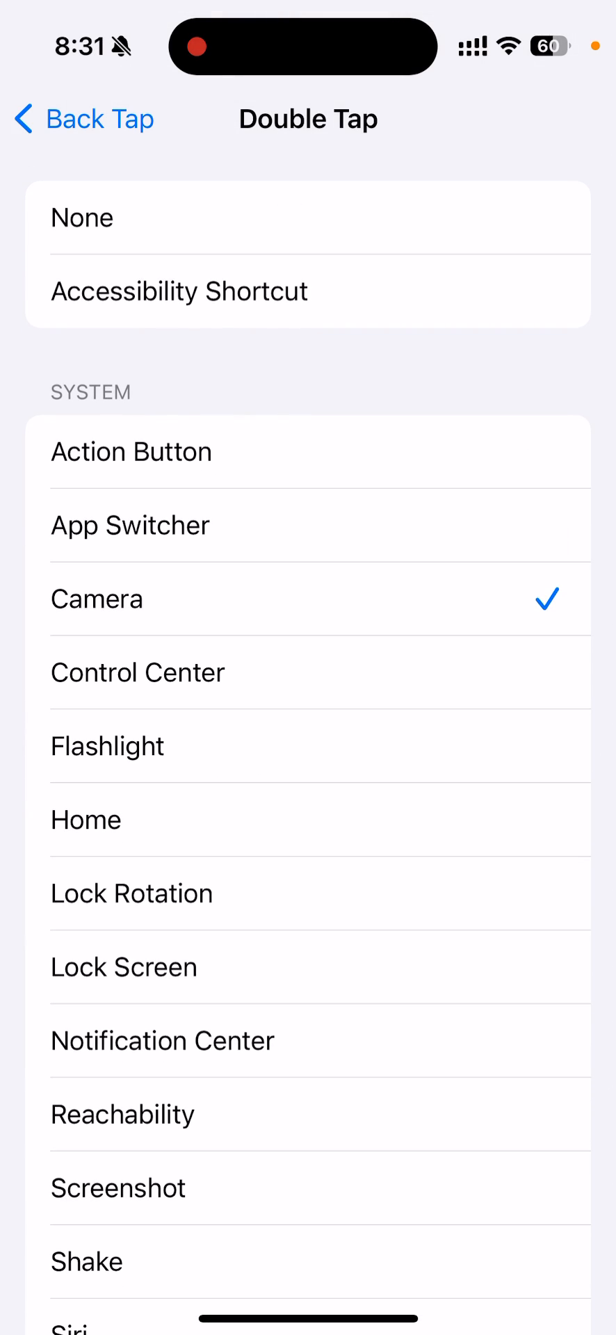
pyautogui.click(83, 118)
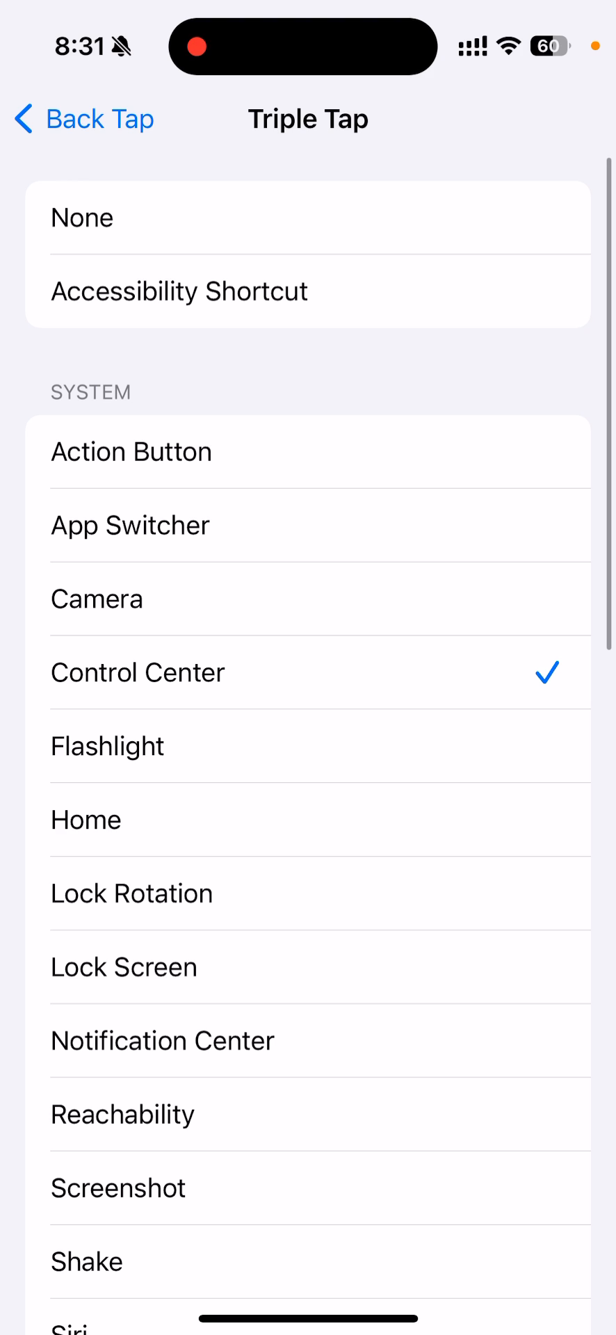
# Step: Leave Settings for the home screen and test the Camera Back Tap shortcut
pyautogui.scroll(3)
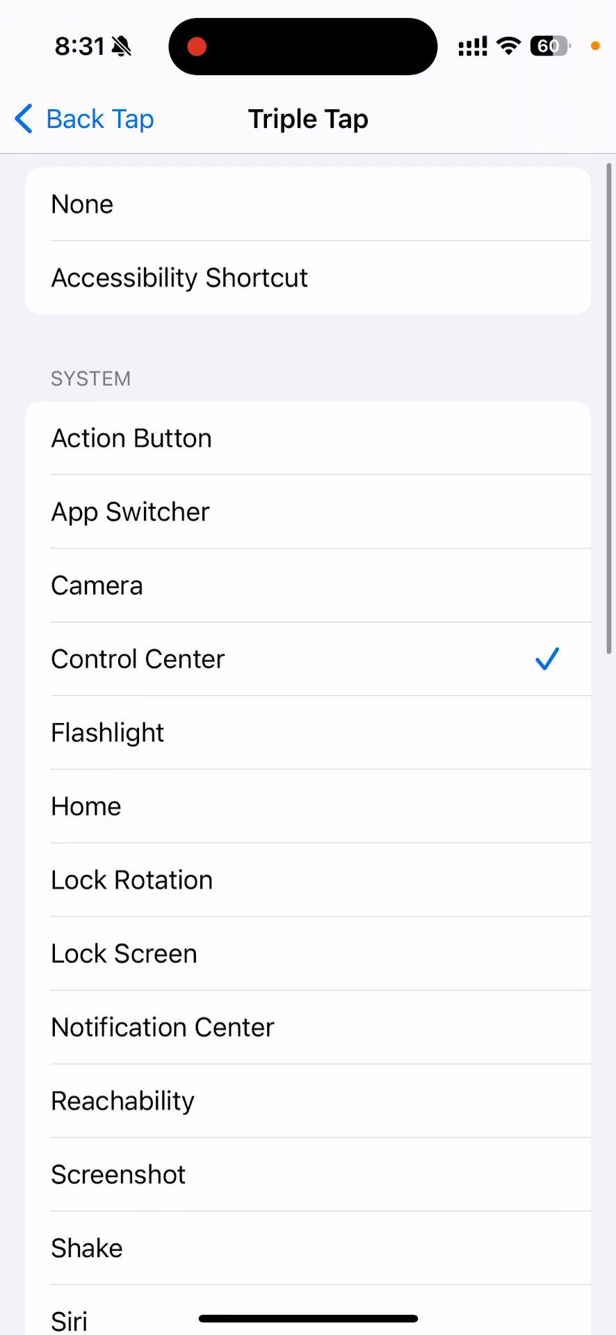
pyautogui.scroll(3)
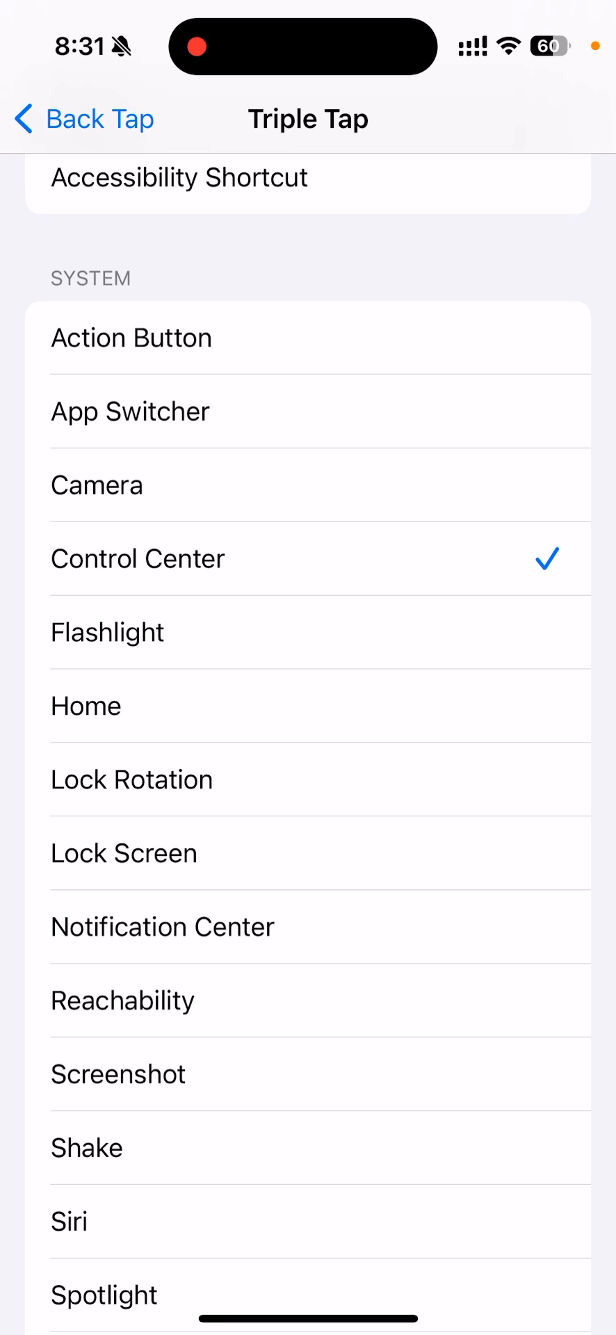
pyautogui.click(81, 118)
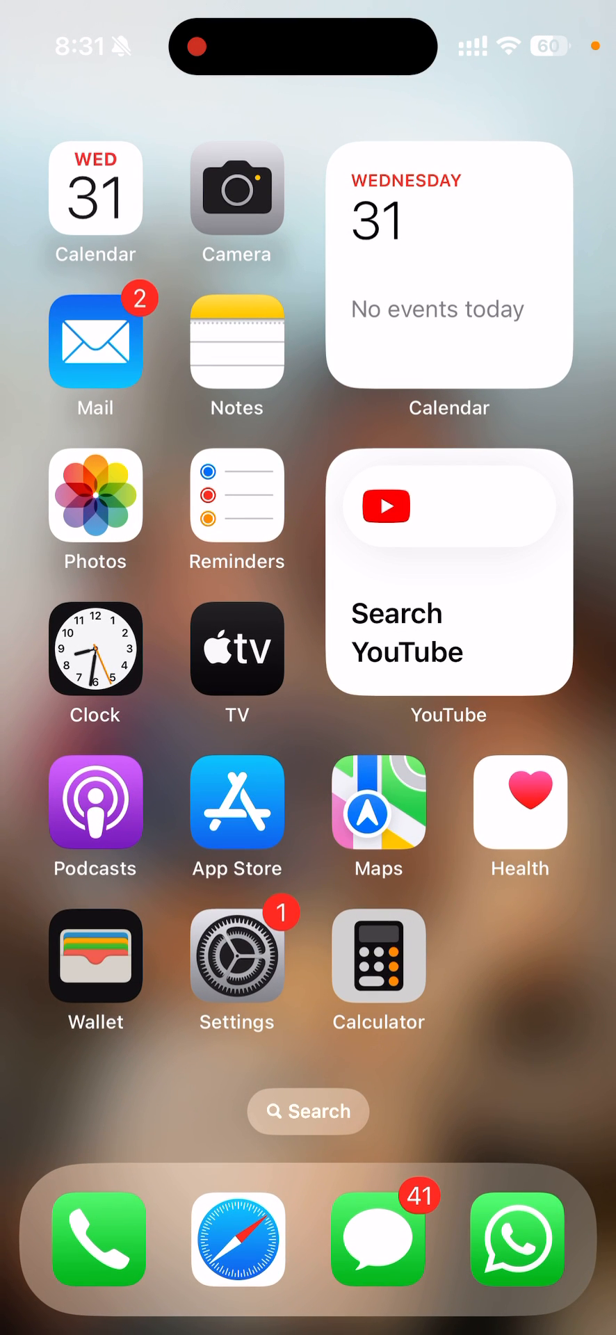
pyautogui.click(237, 189)
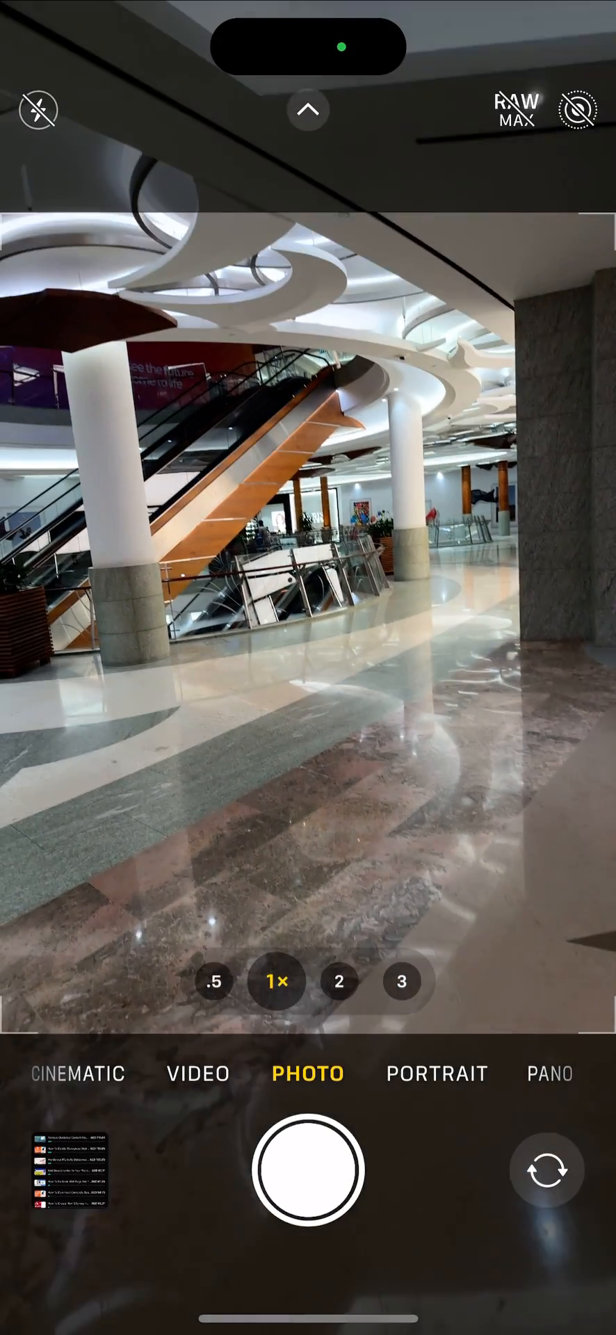